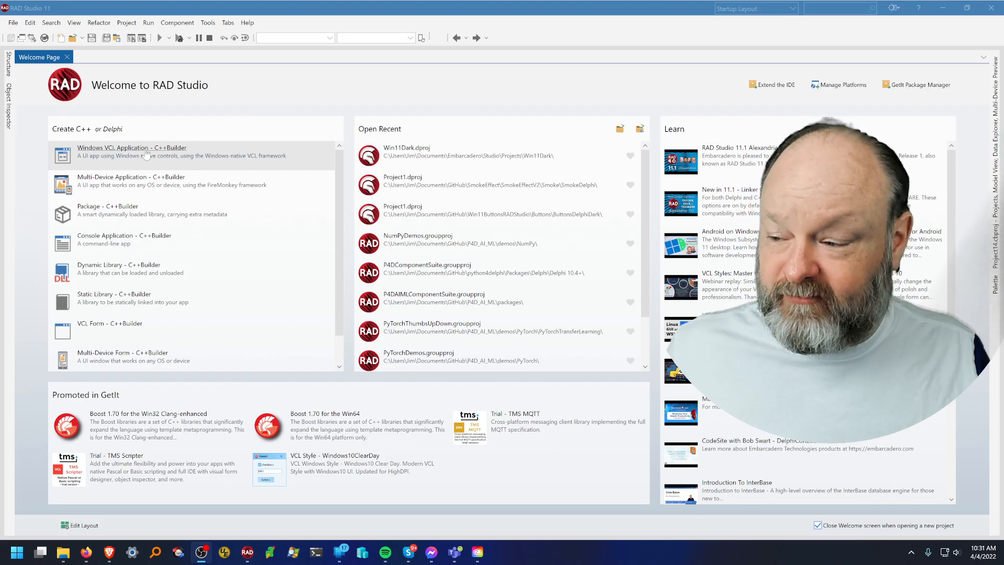
Create a new C++Builder Windows VCL Application from the Welcome Page
left_click(131, 151)
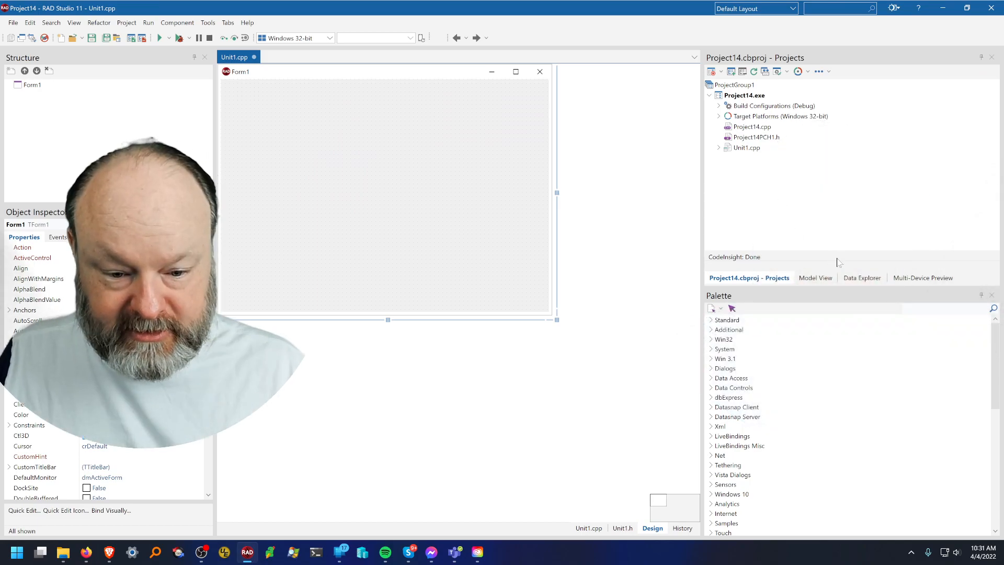
Expand Data Explorer's FireDAC InterBase EMPLOYEE database to list its tables
left_click(862, 278)
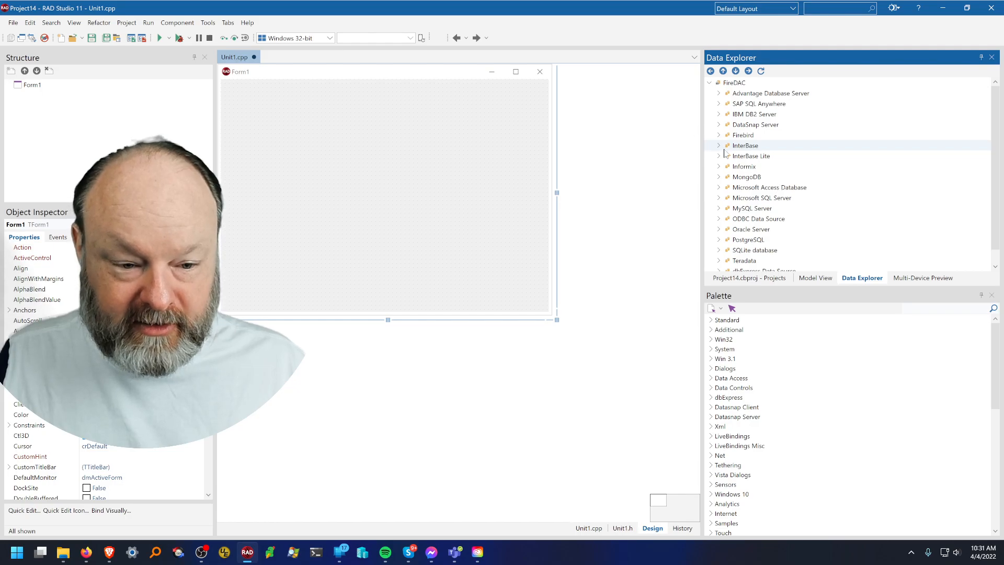
left_click(718, 146)
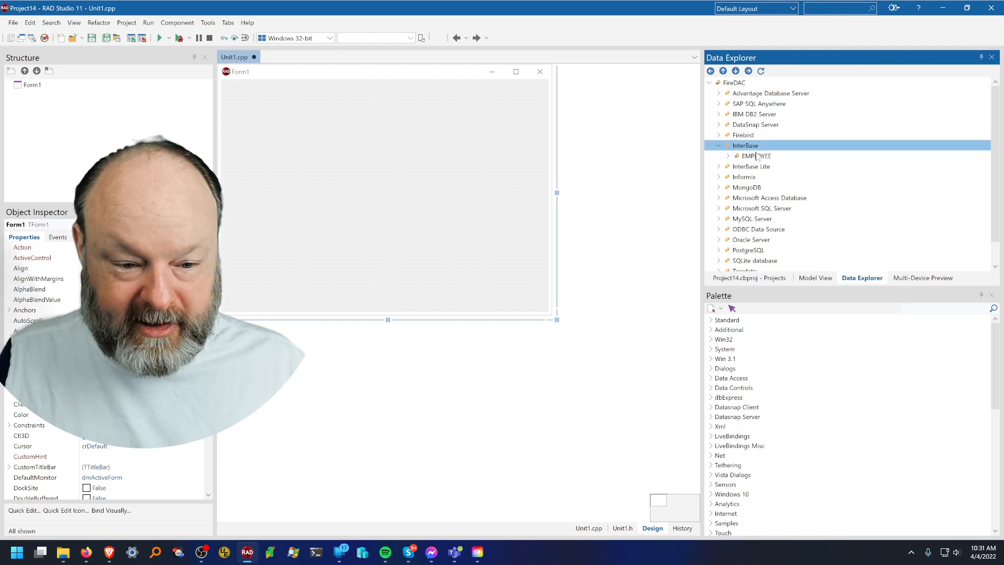
left_click(727, 155)
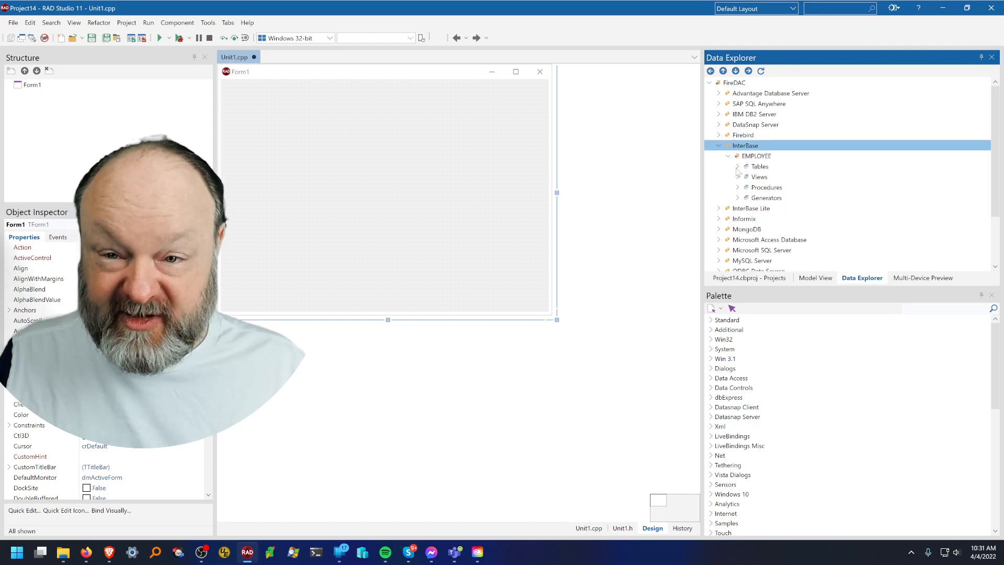
left_click(737, 166)
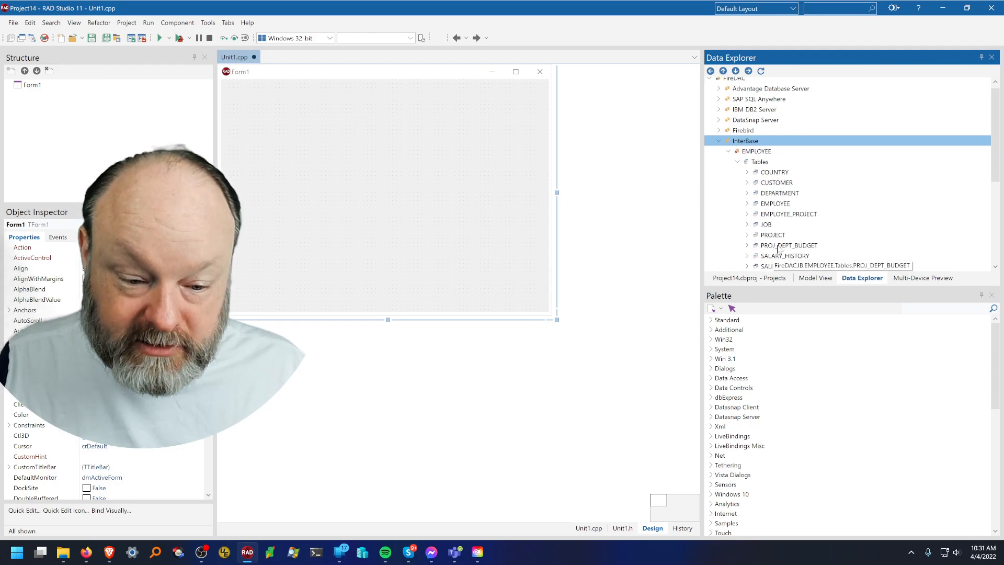
mouse_move(775, 203)
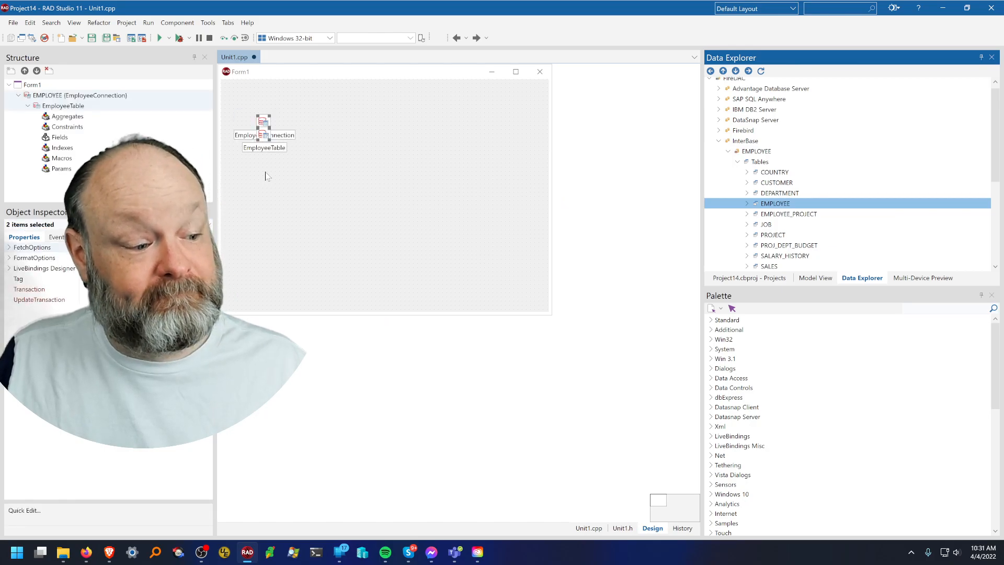
Inspect the EmployeeConnection and EmployeeTable components now on the form
left_click(264, 171)
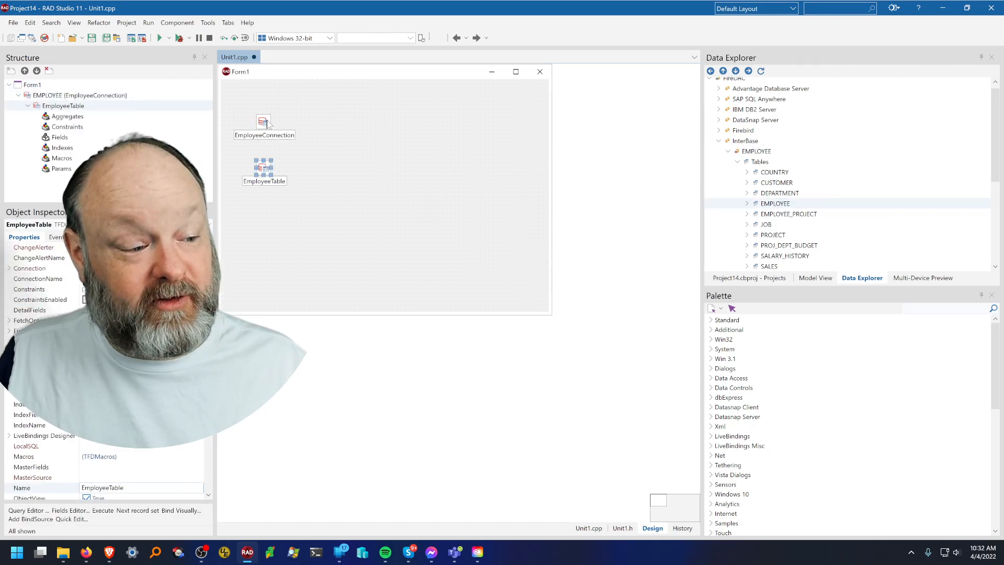
left_click(263, 122)
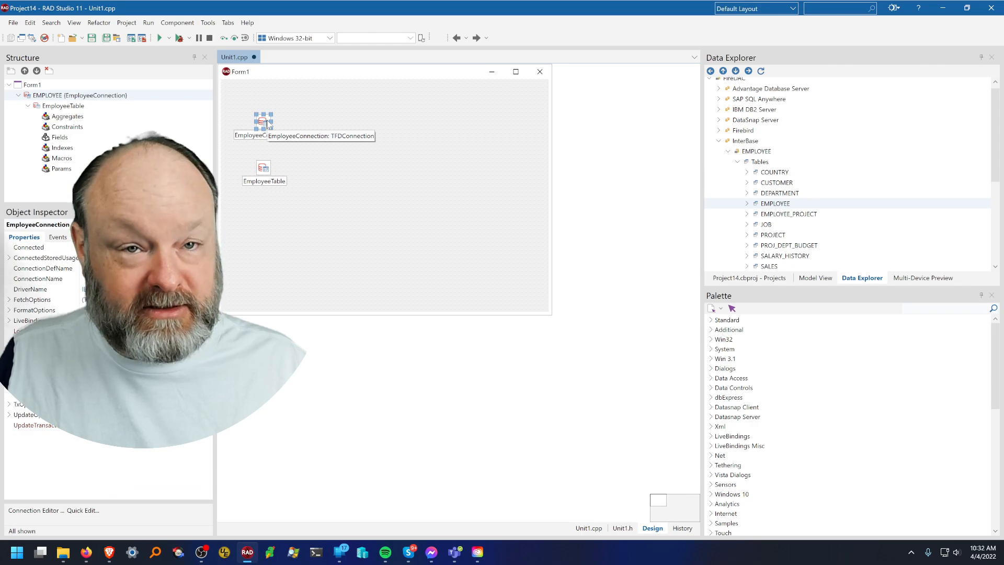
left_click(263, 168)
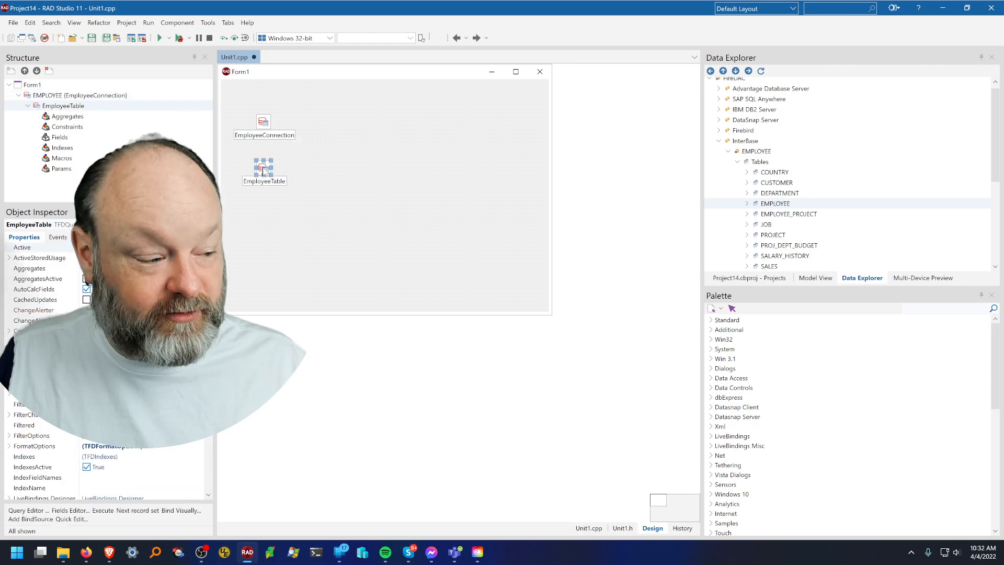
right_click(263, 169)
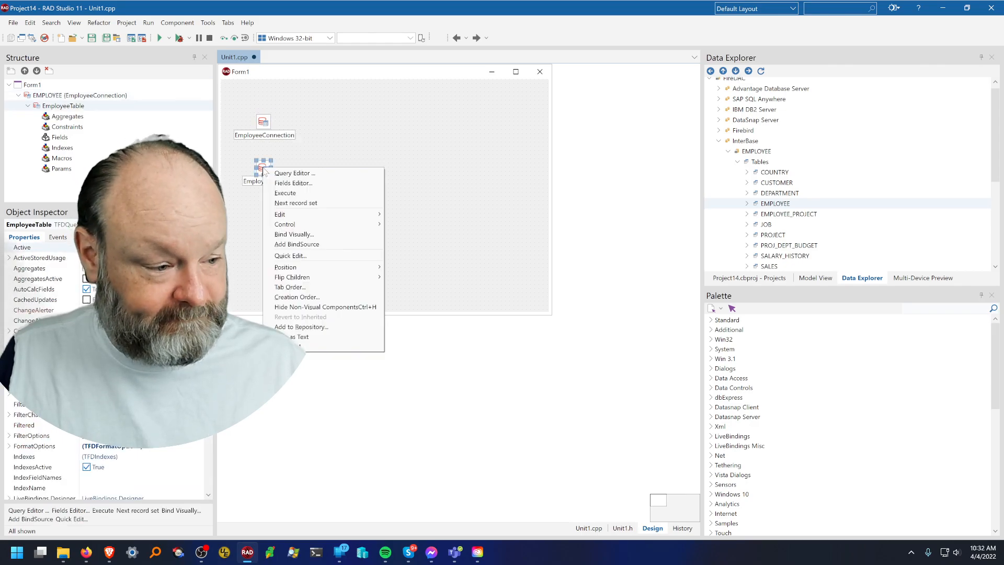
left_click(294, 173)
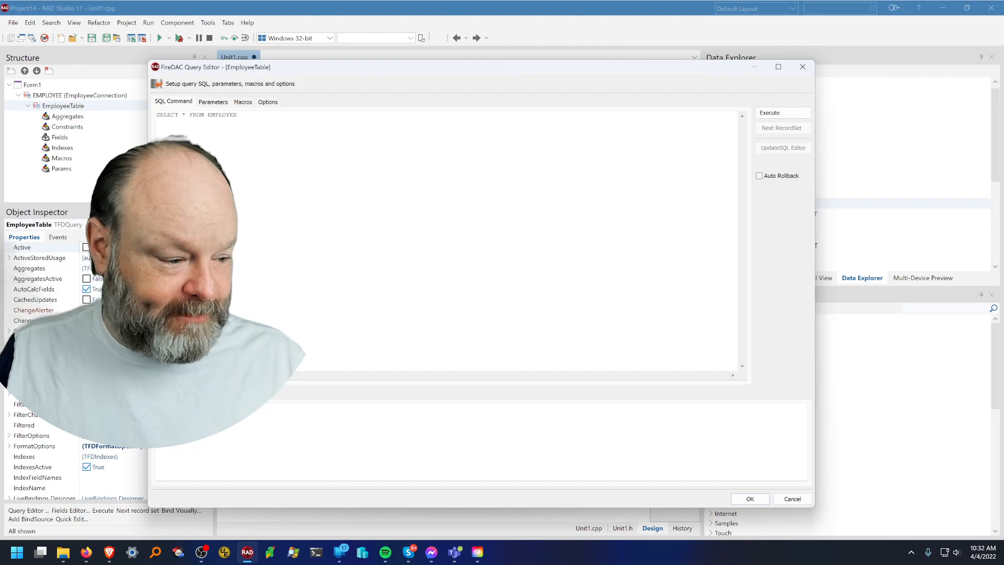
left_click(782, 113)
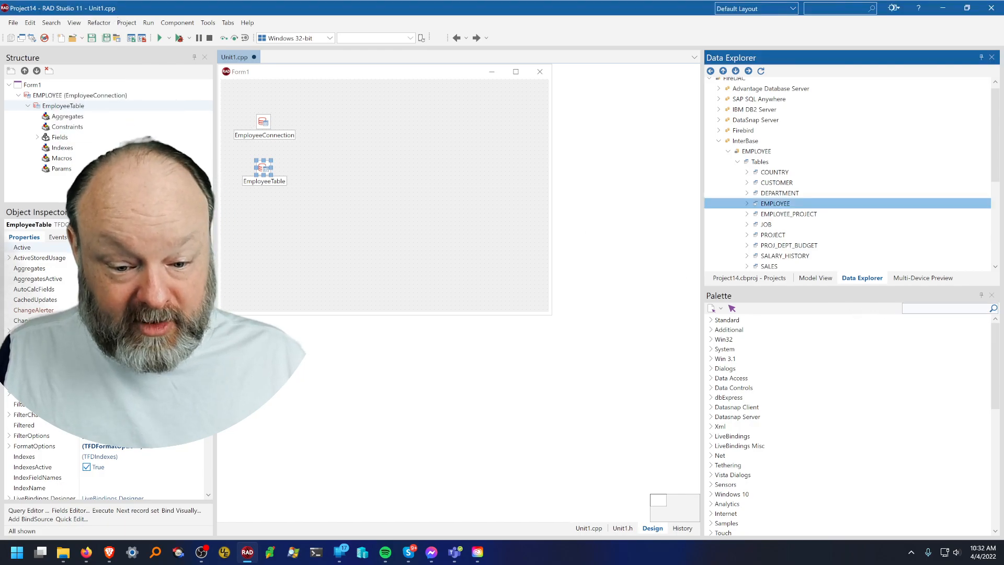
Add a TDBGrid (DBGrid1) to the form from the Palette's 'db' search
type("dbg")
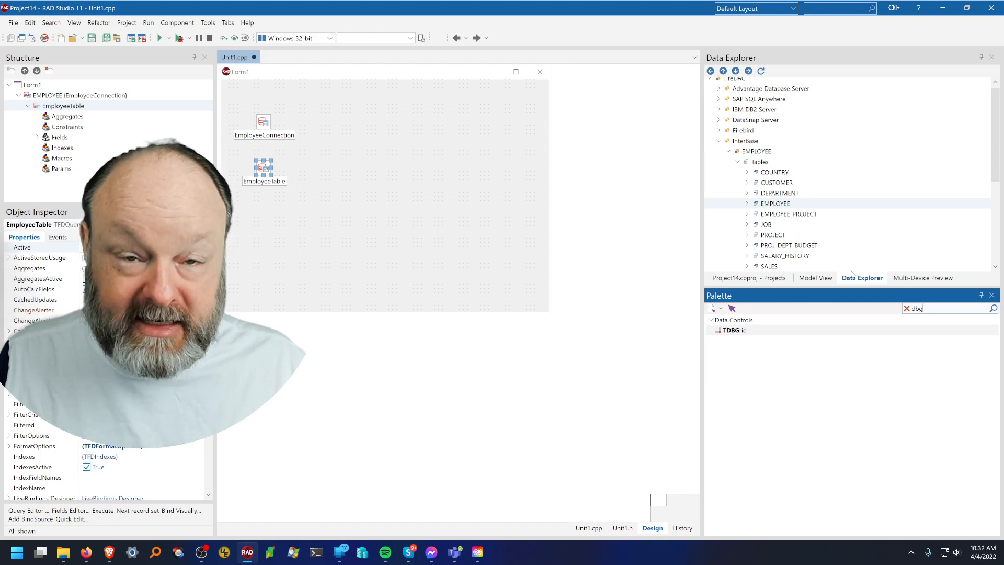
left_click(734, 330)
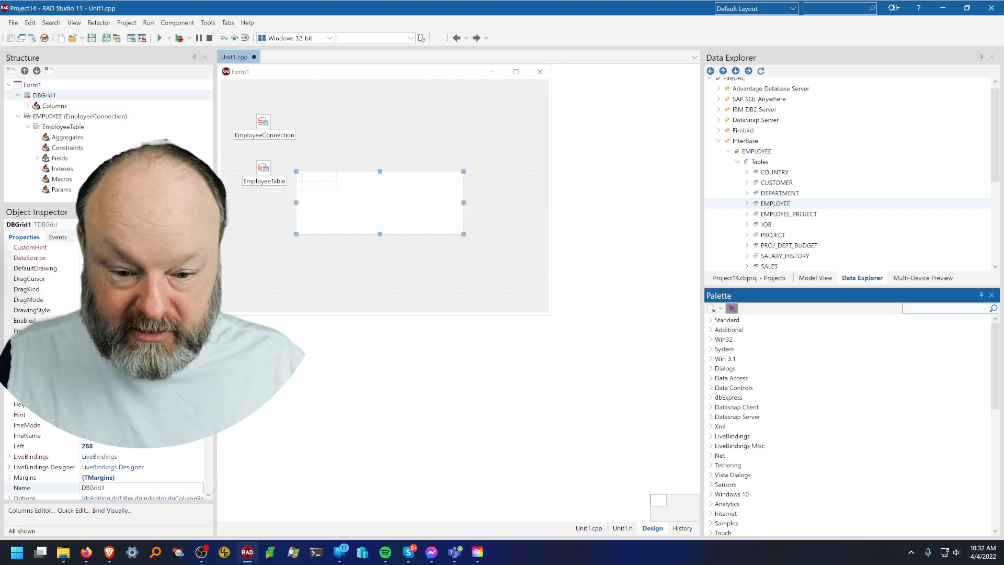
type("tdb")
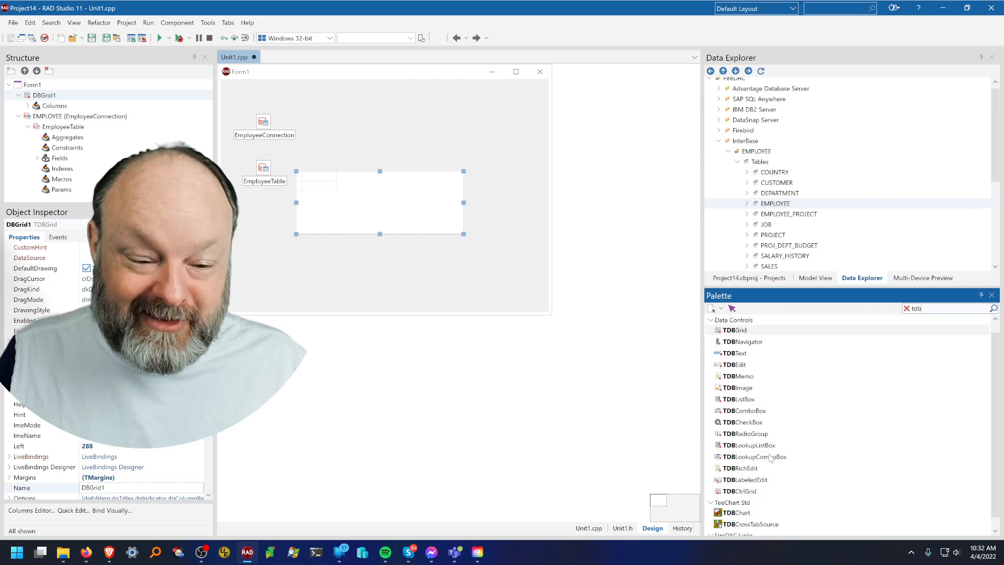
mouse_move(741, 468)
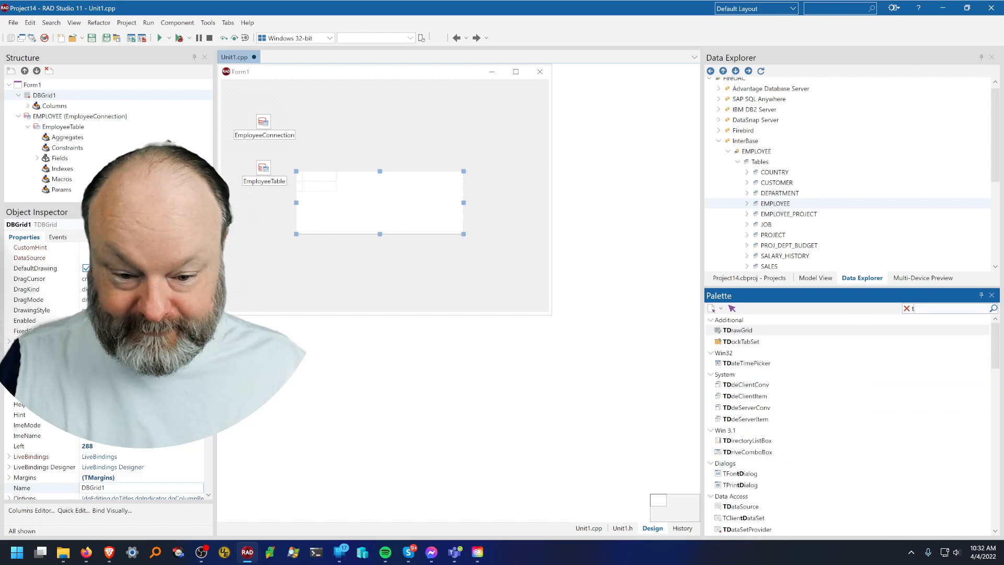
Add DataSource1 with DataSet EmployeeTable and set it as DBGrid1's DataSource
type("datas")
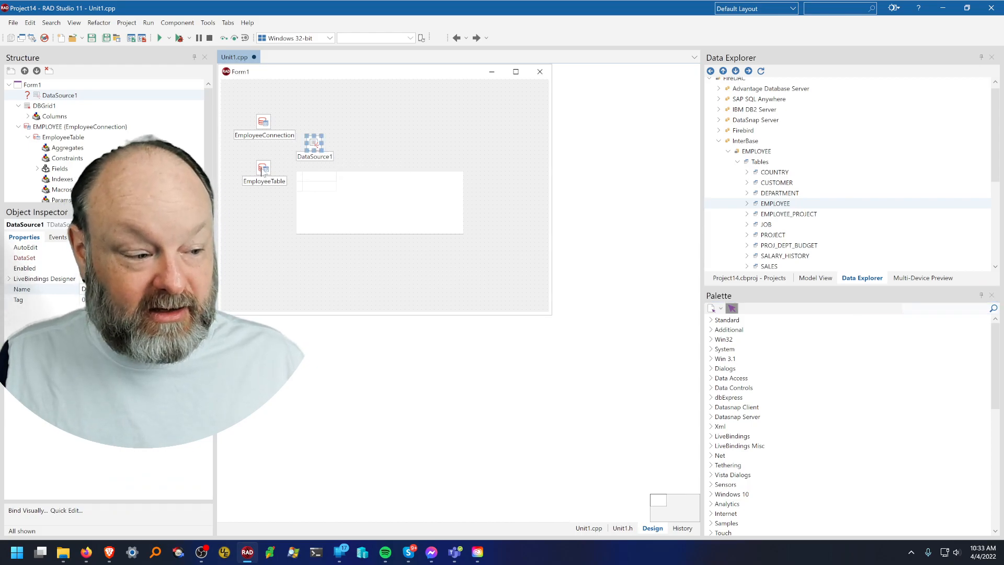
mouse_move(263, 173)
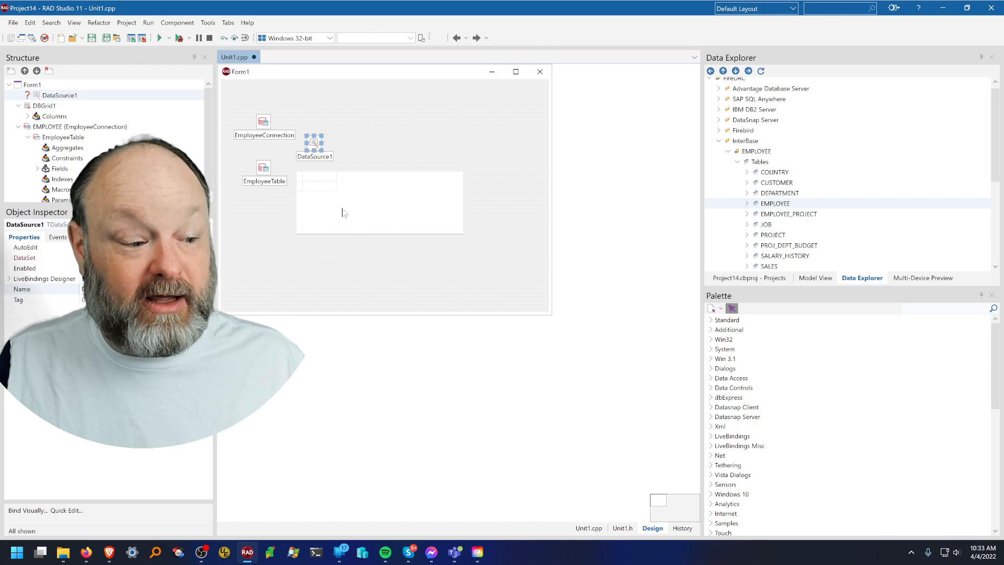
mouse_move(349, 207)
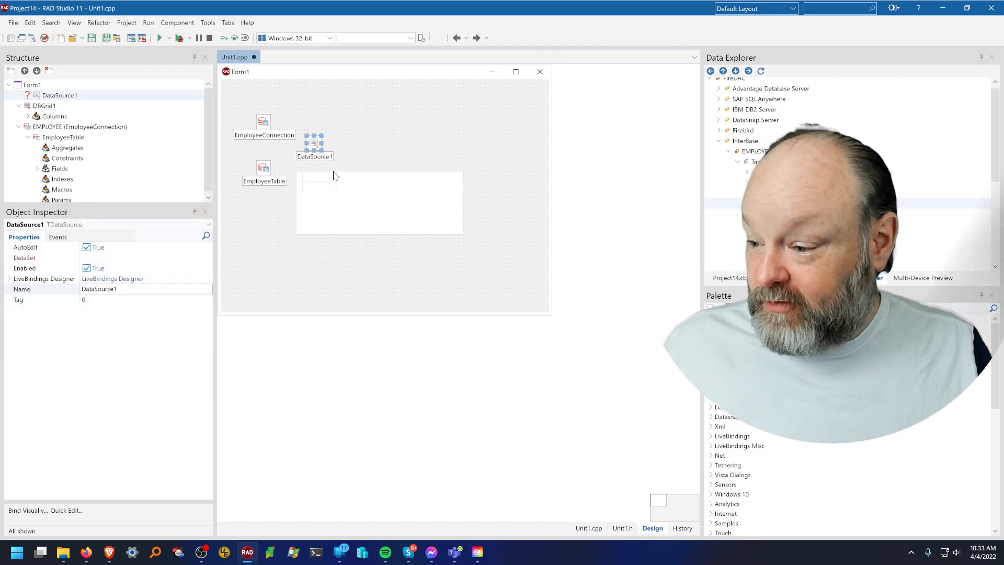
left_click(379, 202)
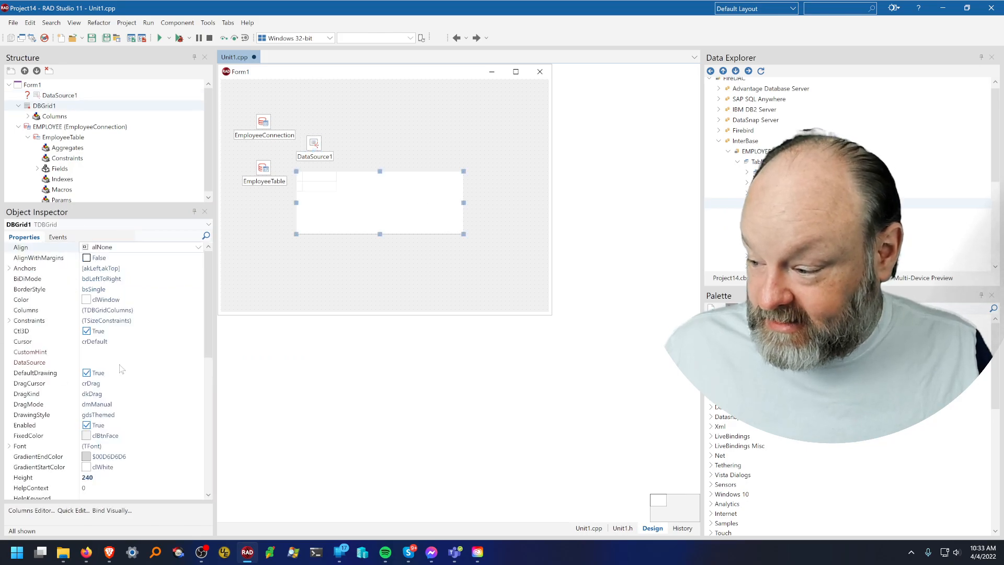
mouse_move(148, 366)
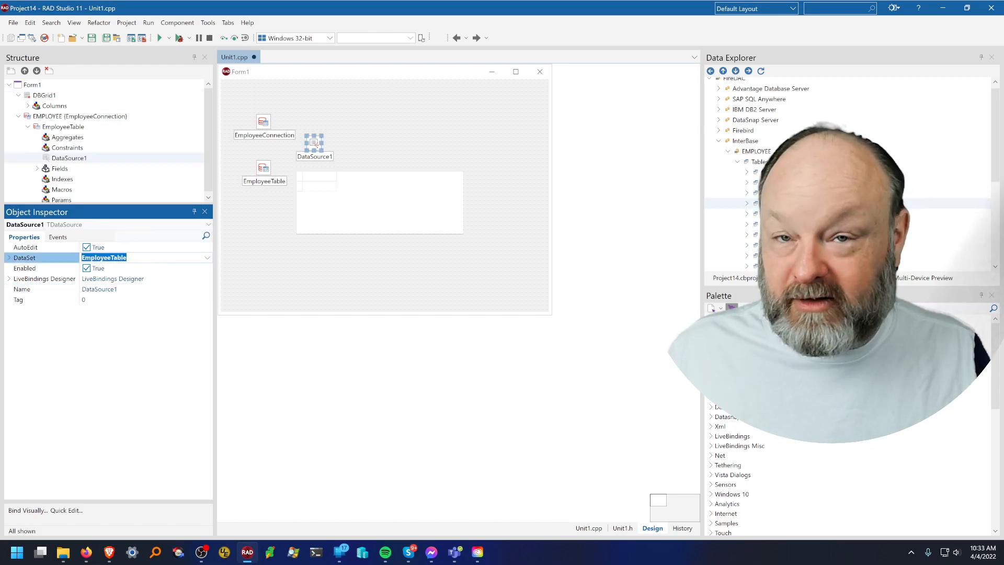
left_click(264, 168)
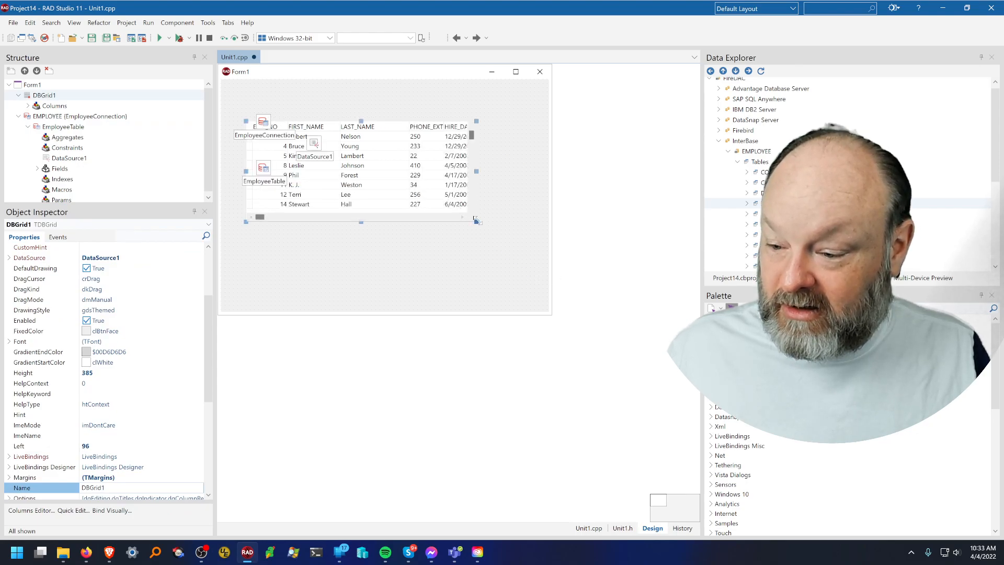
Enlarge the employee grid and search the Palette for 'navi' to add a TDBNavigator
left_click_drag(476, 219, 530, 276)
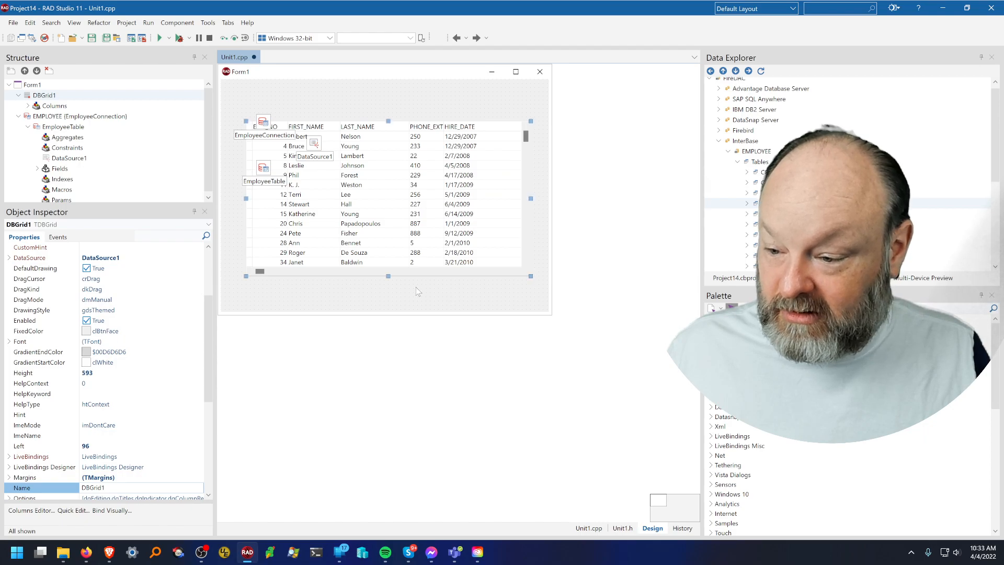
right_click(417, 292)
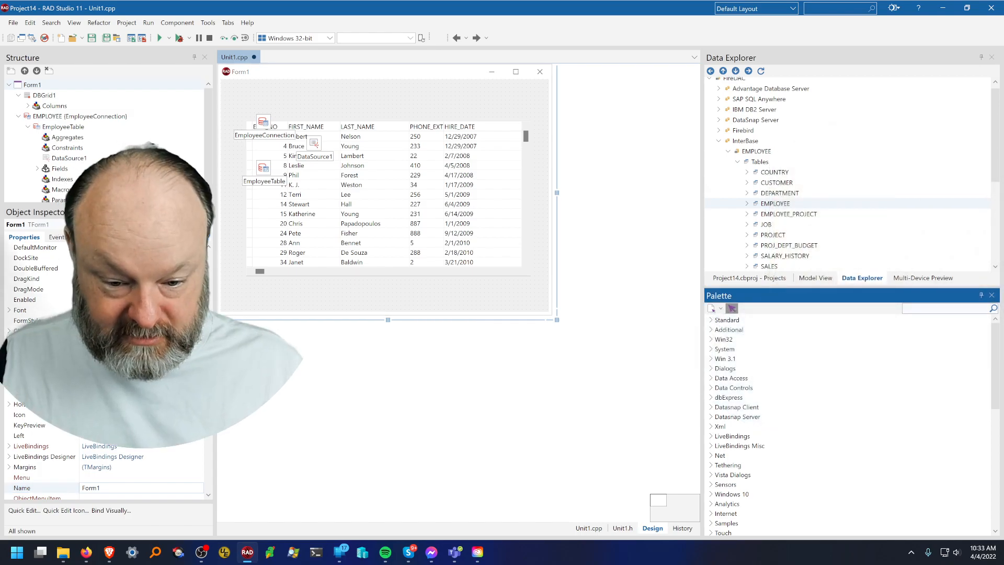
type("navi")
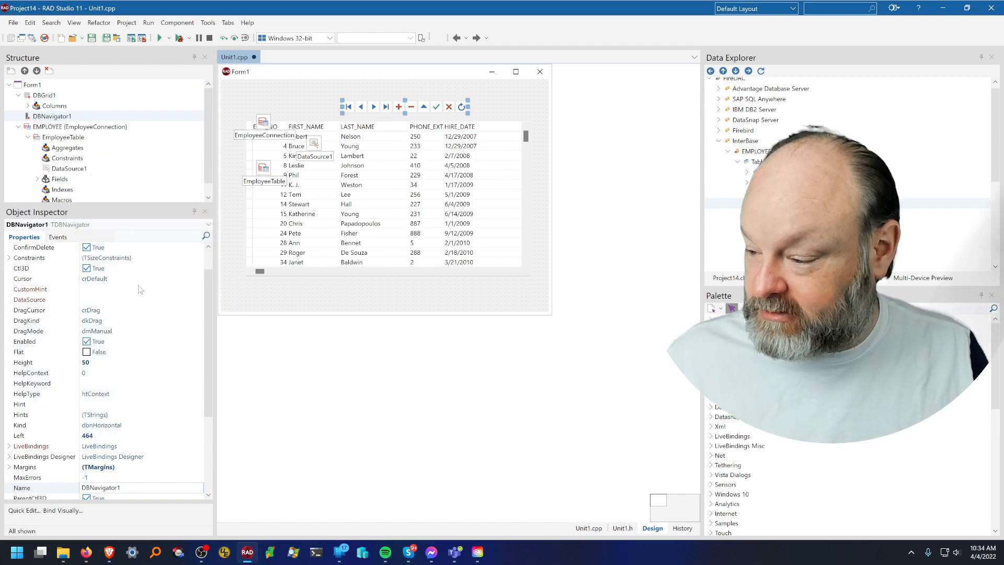
left_click(35, 299)
type("Em")
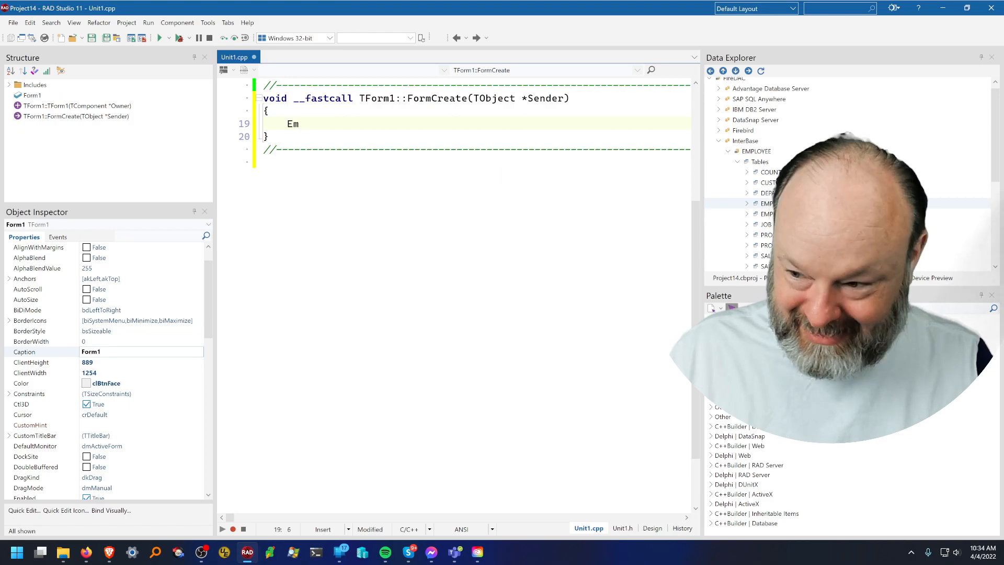
Enter EmployeeTable->Open(); in the FormCreate handler with code completion
type("ployeeT")
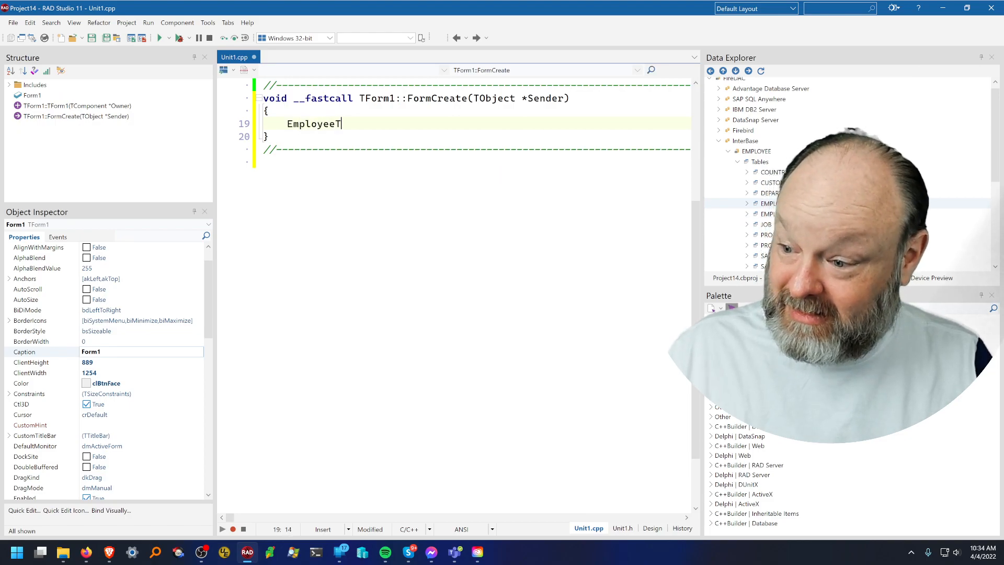
type("able->")
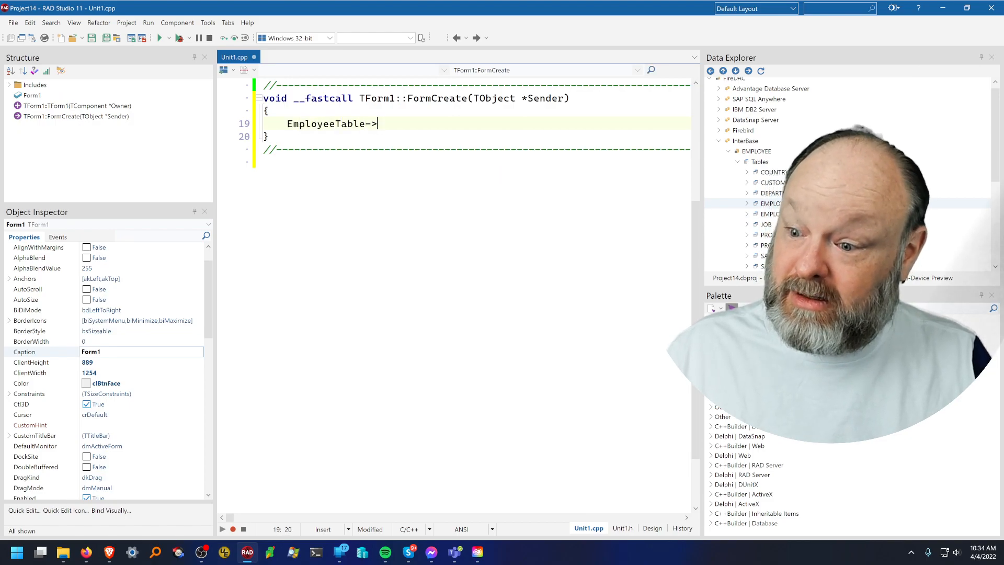
type("Open())")
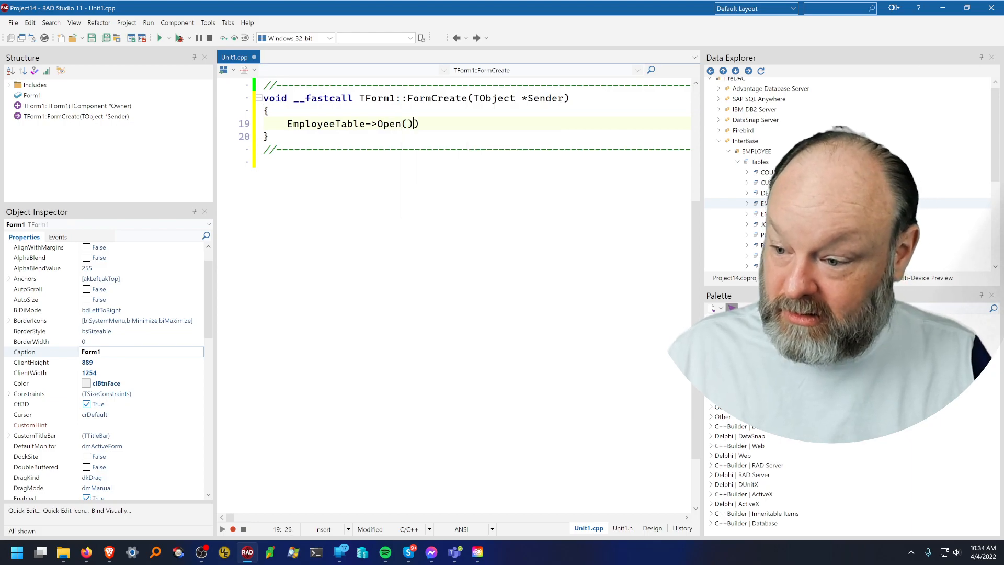
type(";")
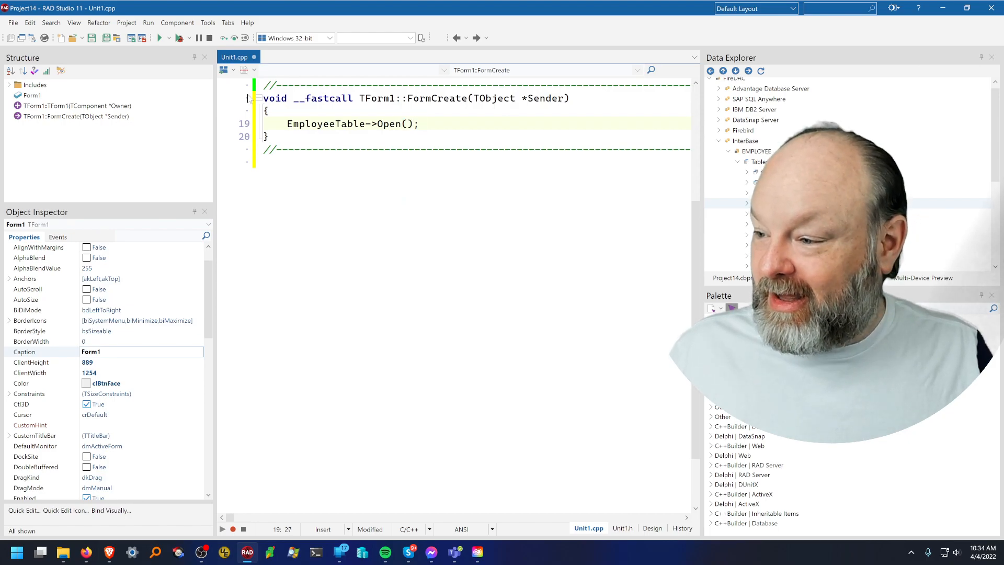
mouse_move(160, 38)
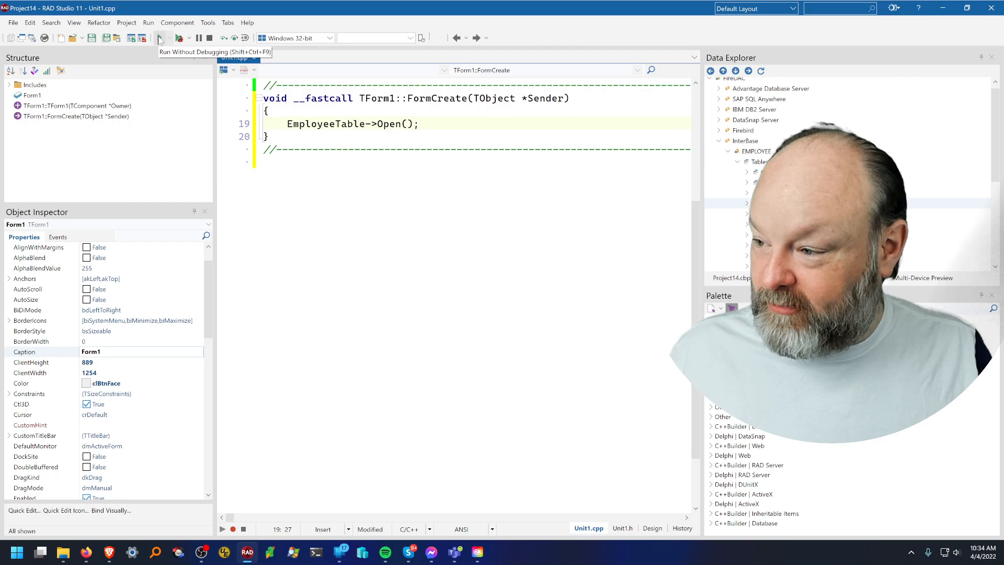
left_click(160, 38)
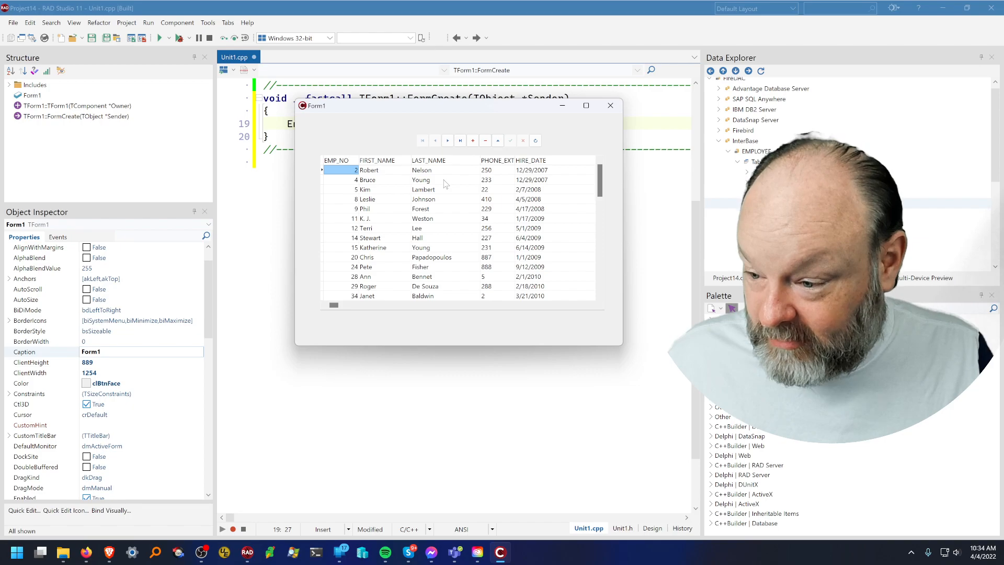
mouse_move(405, 174)
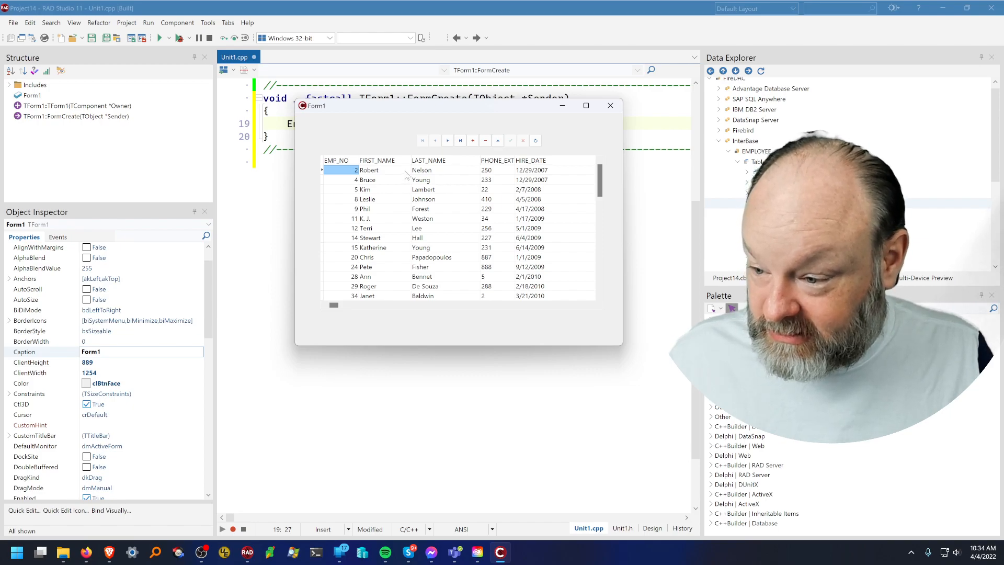
left_click(422, 170)
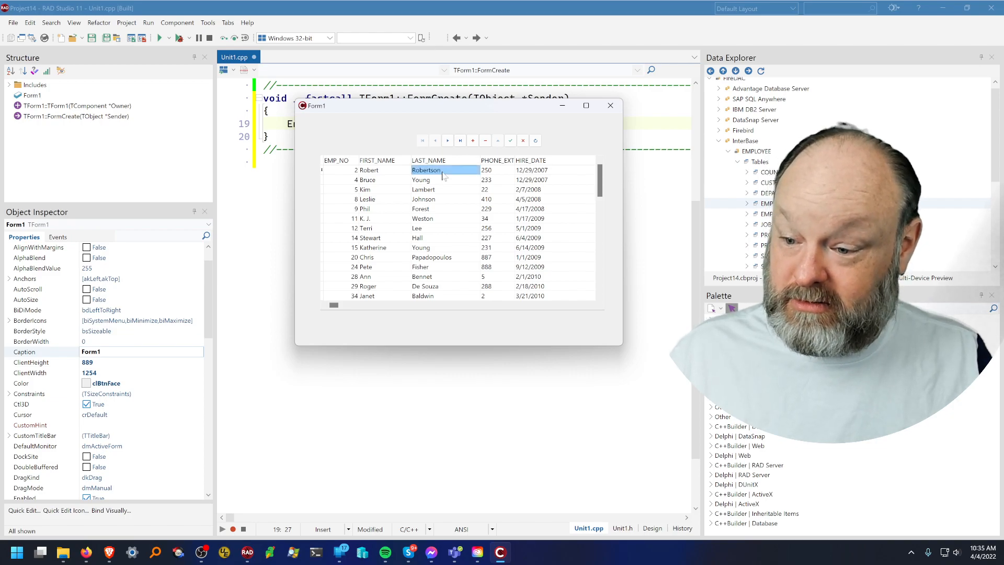
left_click(510, 140)
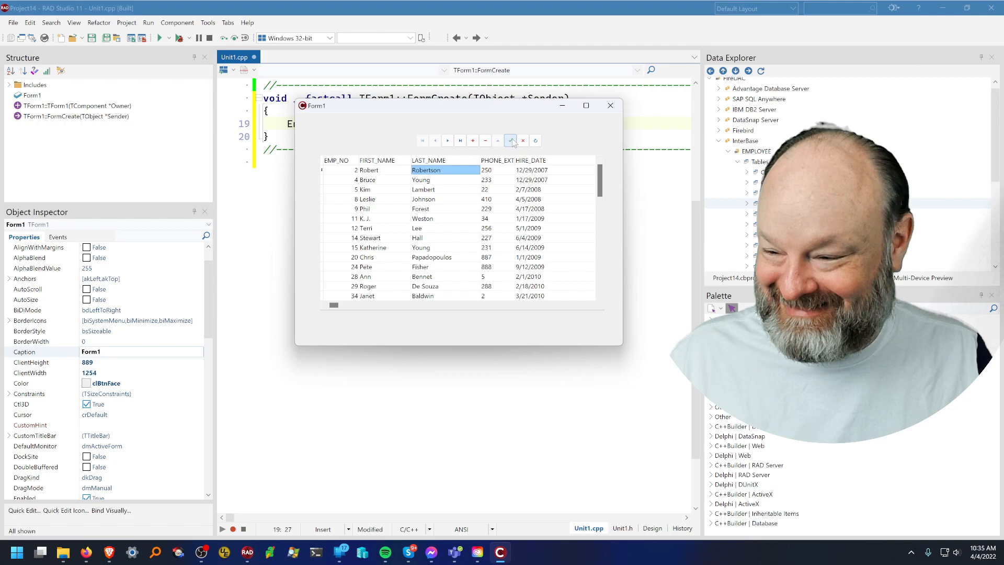
Browse employee records with the navigator's Next, Last and First buttons
left_click(511, 140)
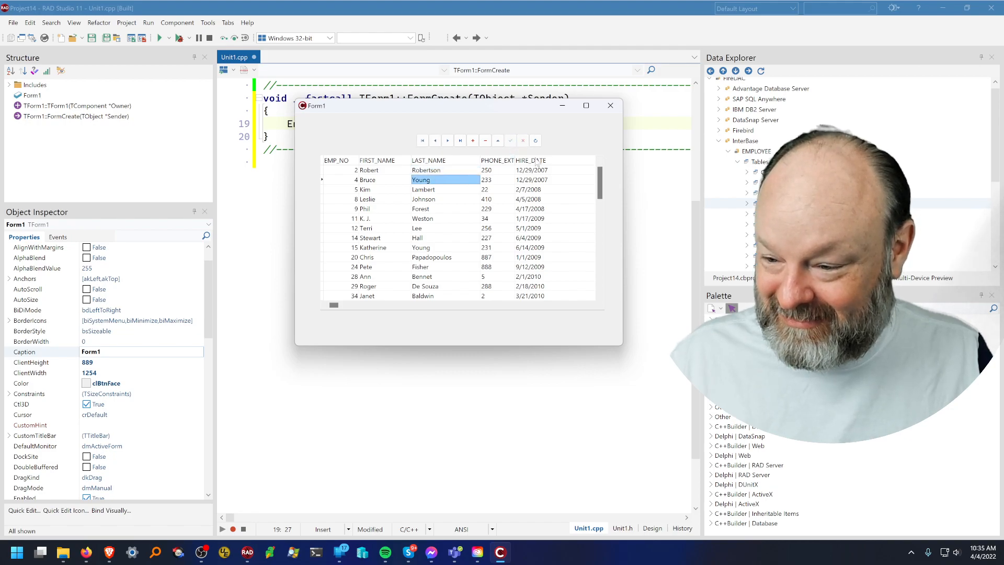
left_click(460, 140)
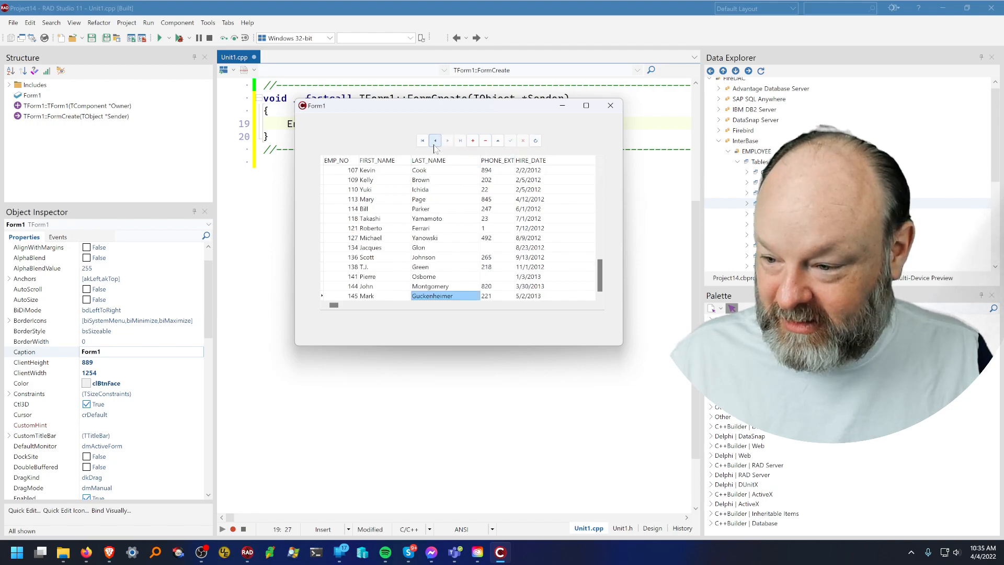
left_click(422, 140)
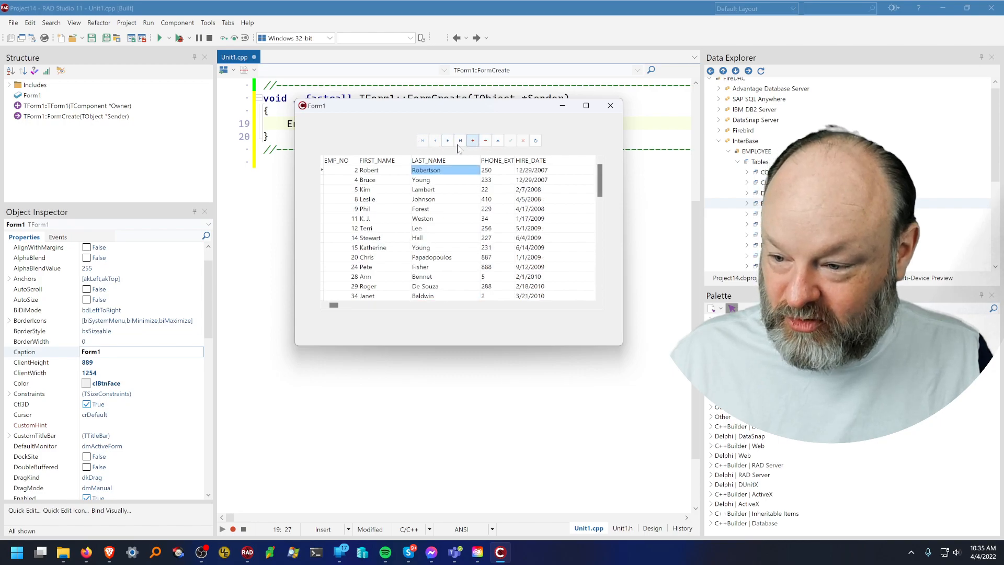
mouse_move(443, 173)
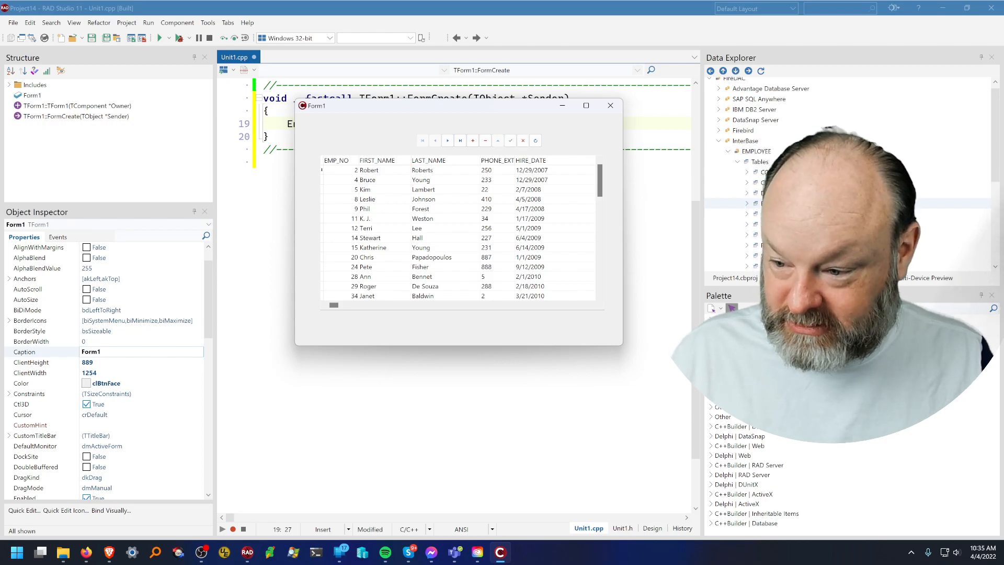
Save the last name Roberts, revisit Robert Roberts's record, and close the app
left_click(420, 180)
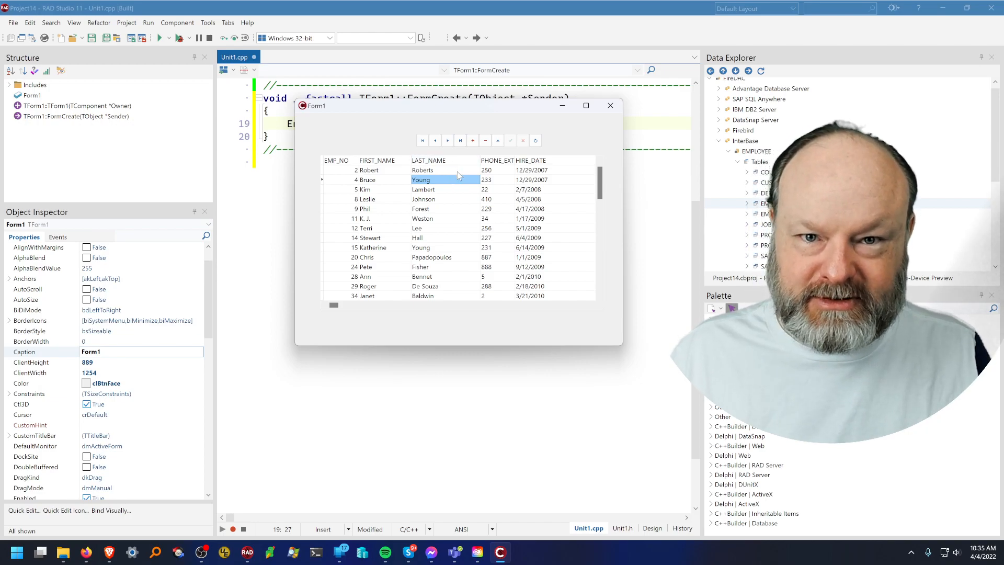
left_click(422, 170)
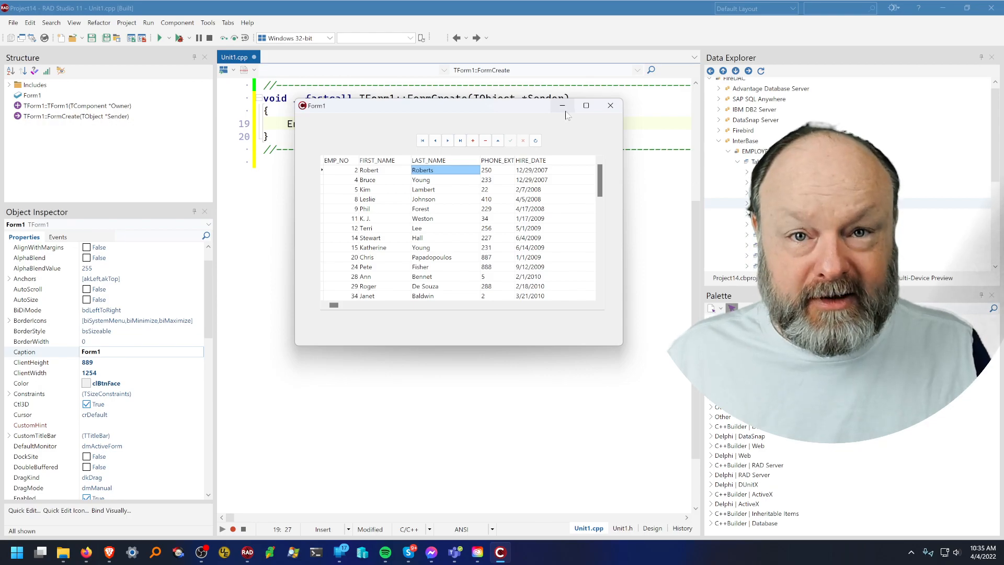
mouse_move(562, 105)
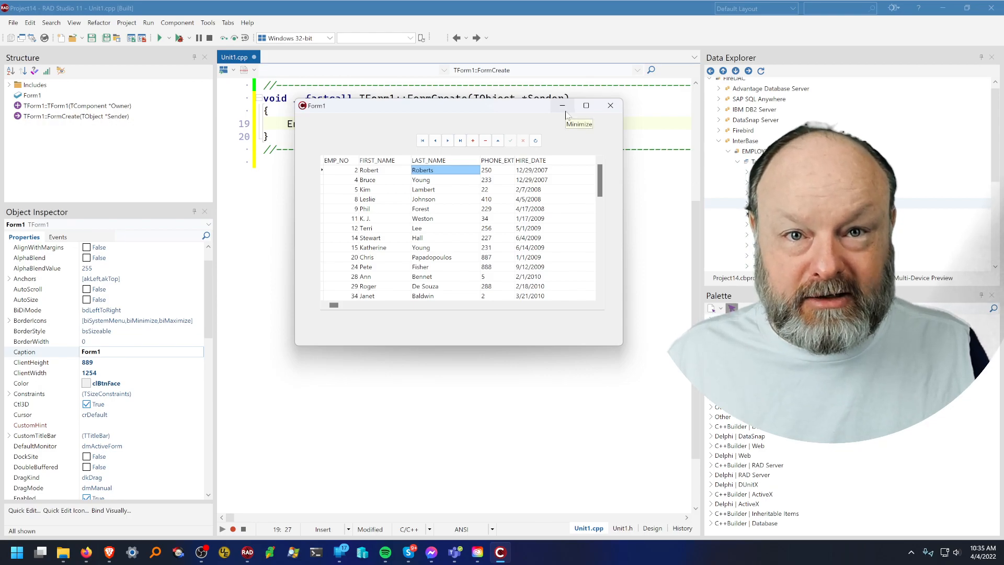
mouse_move(609, 105)
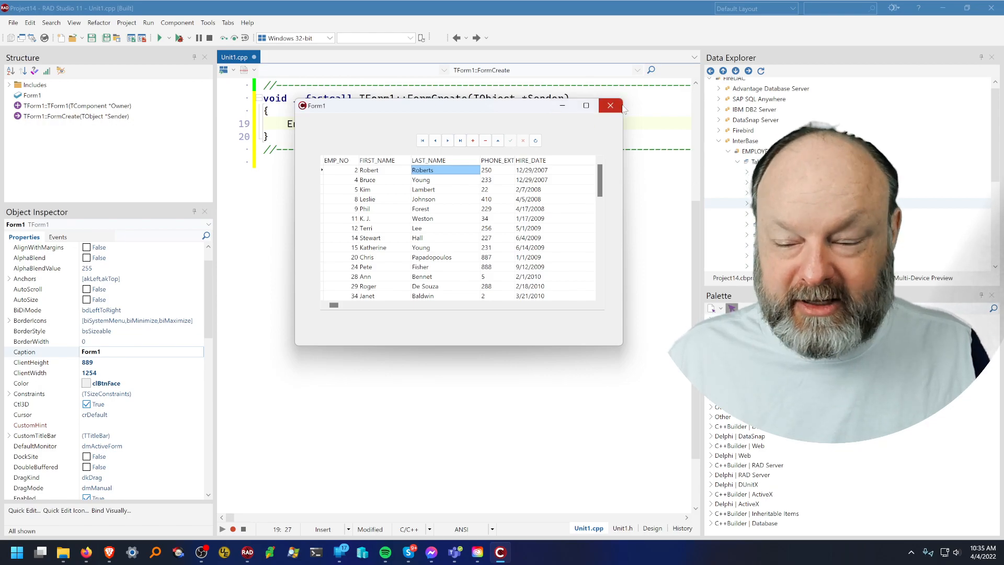
left_click(609, 105)
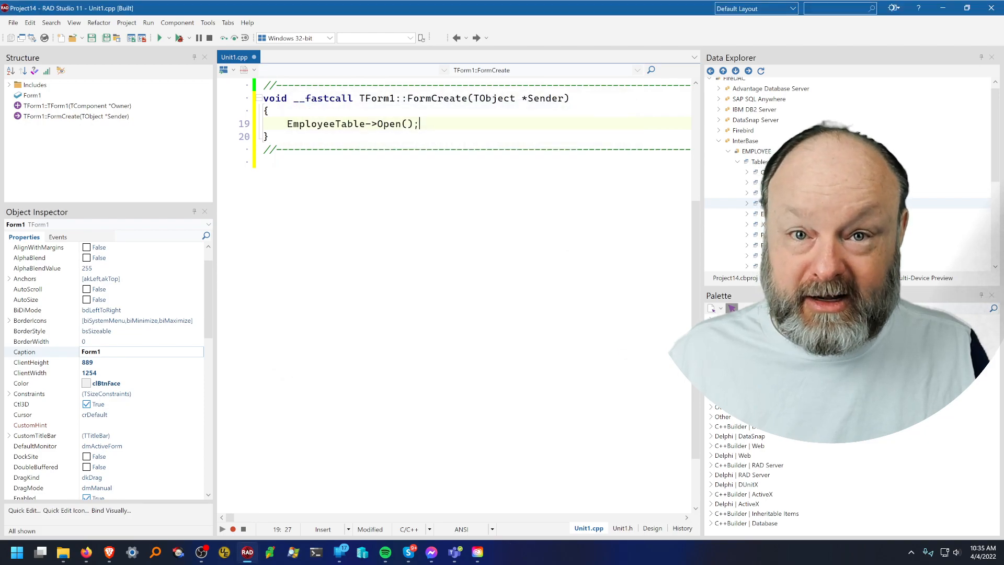